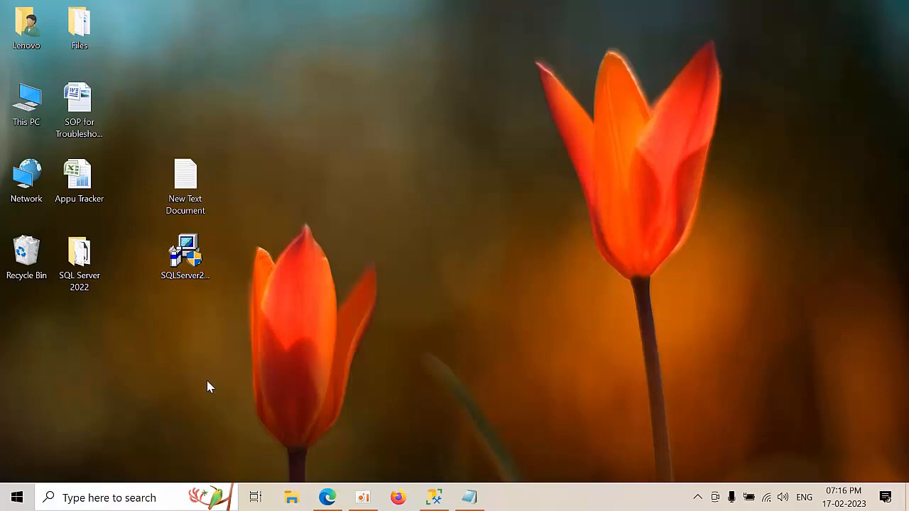
Step: Check sqlserverbuilds.blogspot.com in Edge, where SQL Server 2022 lists CU1 (16.0.4003.1)
click(326, 497)
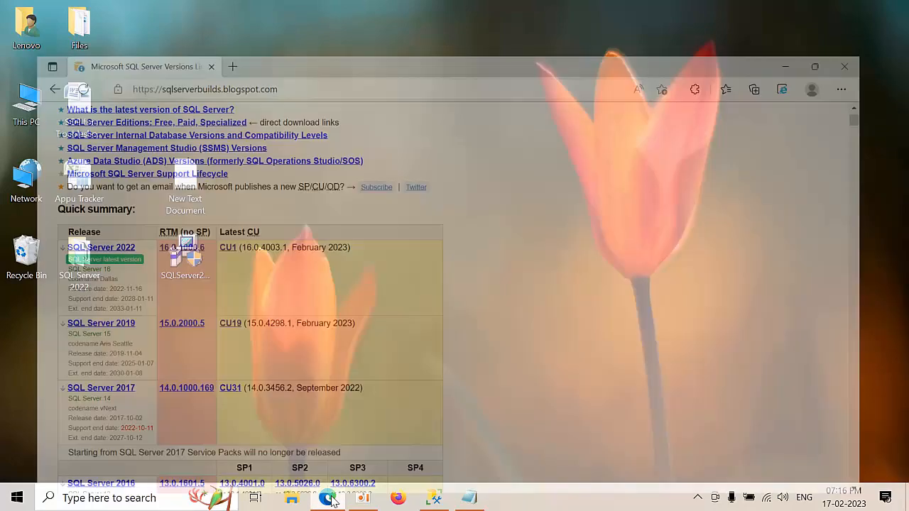
click(815, 67)
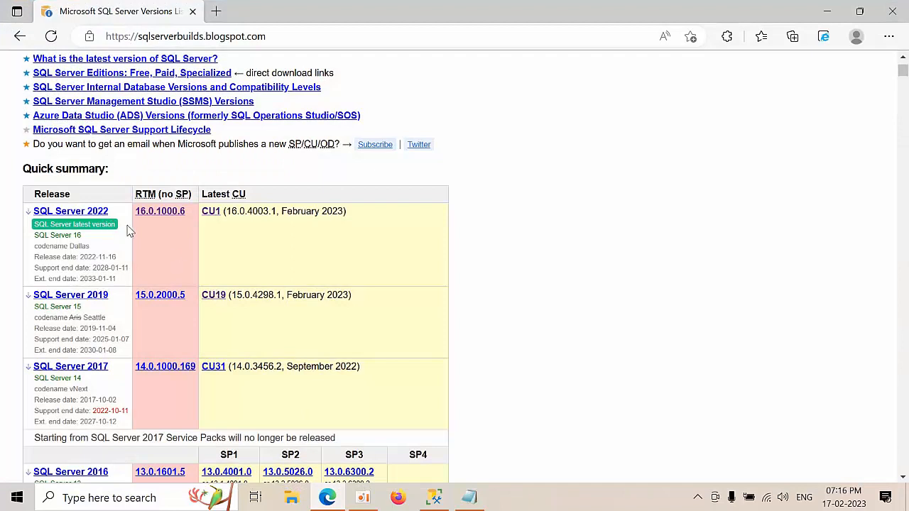
mouse_move(205, 250)
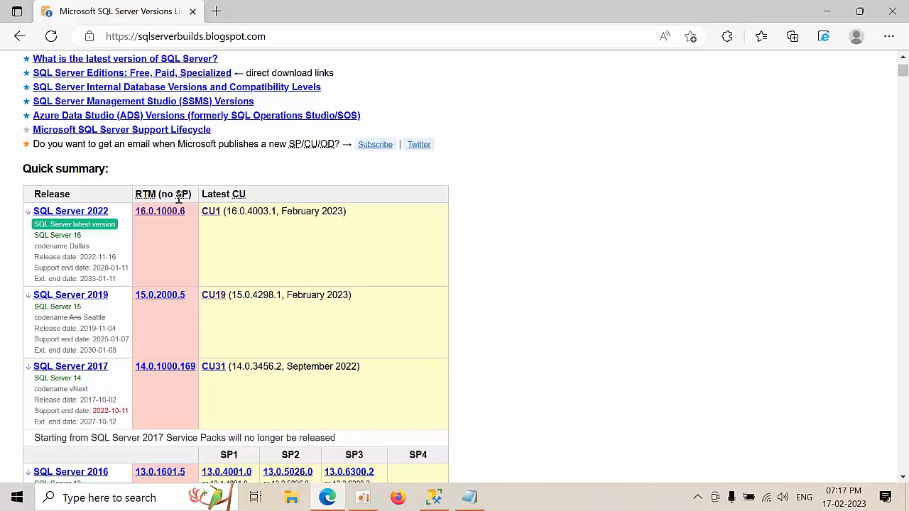
mouse_move(225, 226)
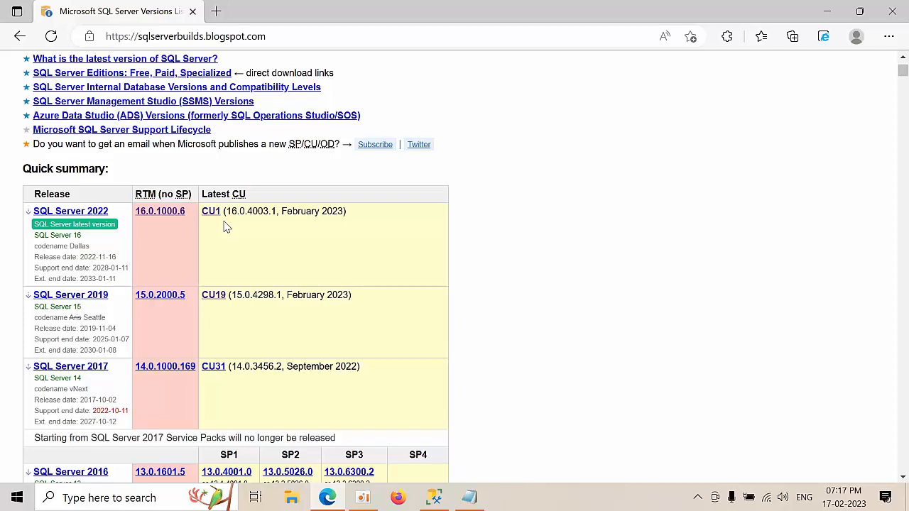
mouse_move(206, 196)
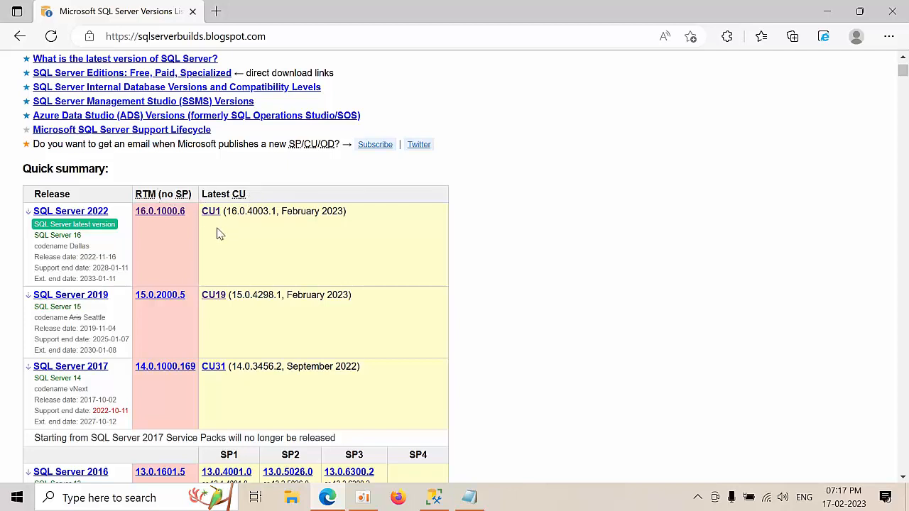
mouse_move(224, 240)
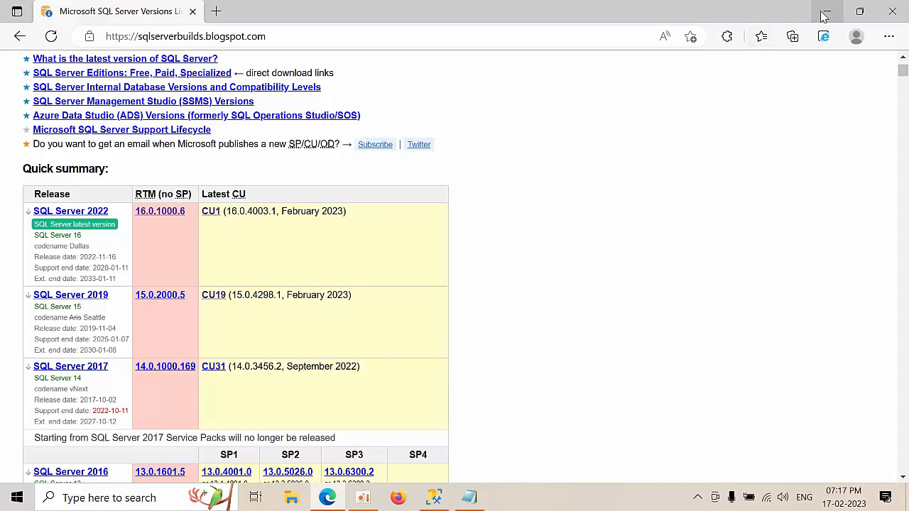
Step: Create a new folder named for updates inside the SQL Server 2022 setup folder
click(826, 11)
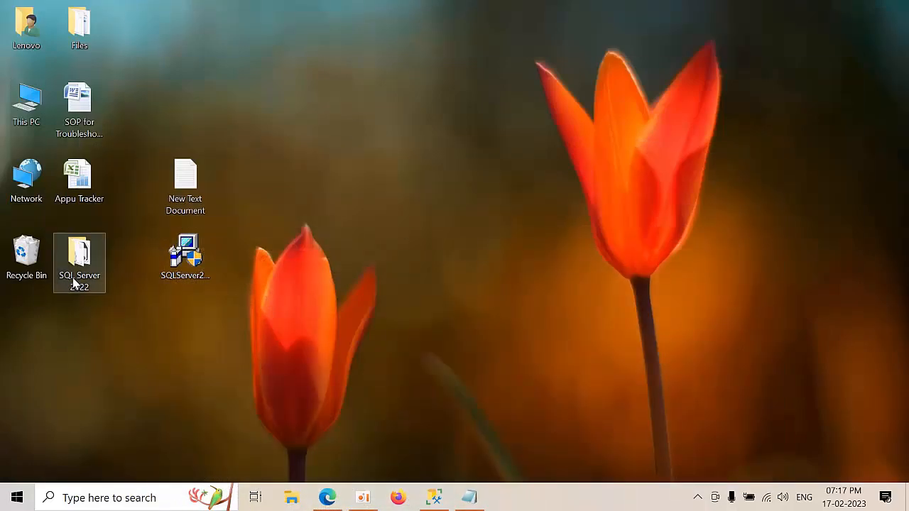
double_click(79, 253)
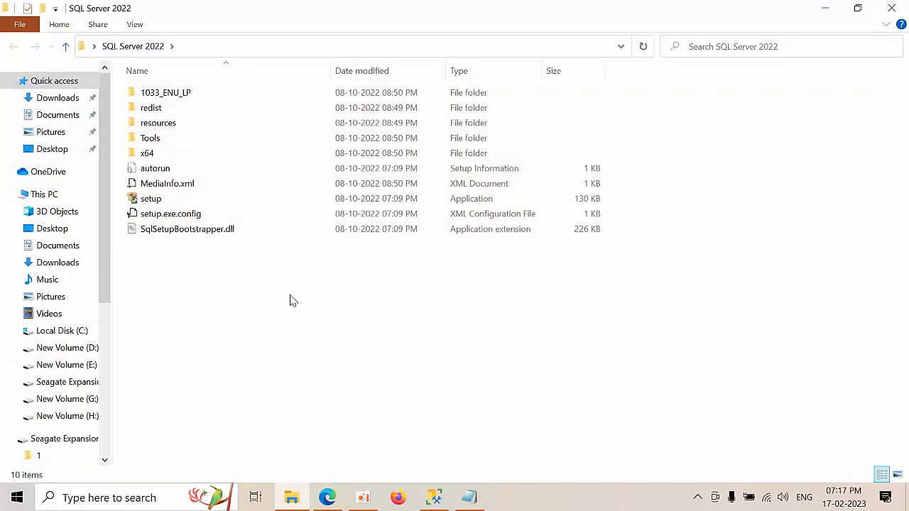
right_click(293, 299)
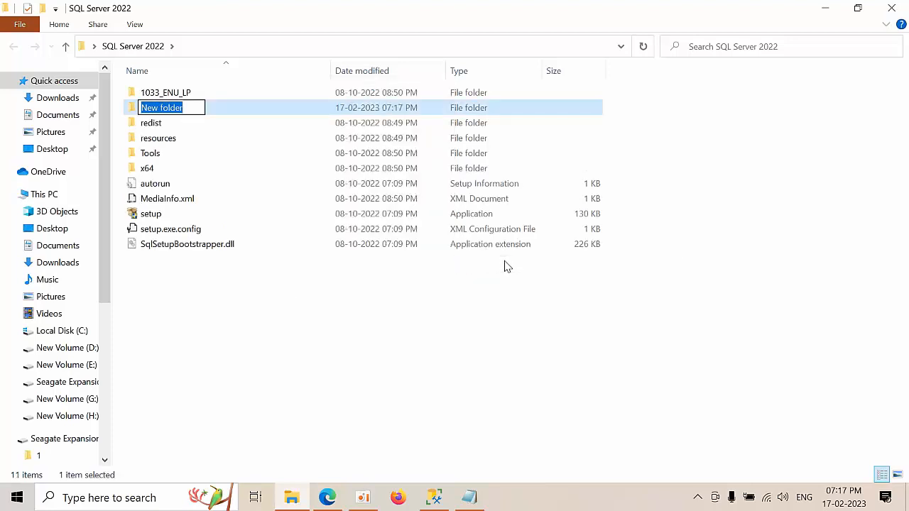
text(Updar)
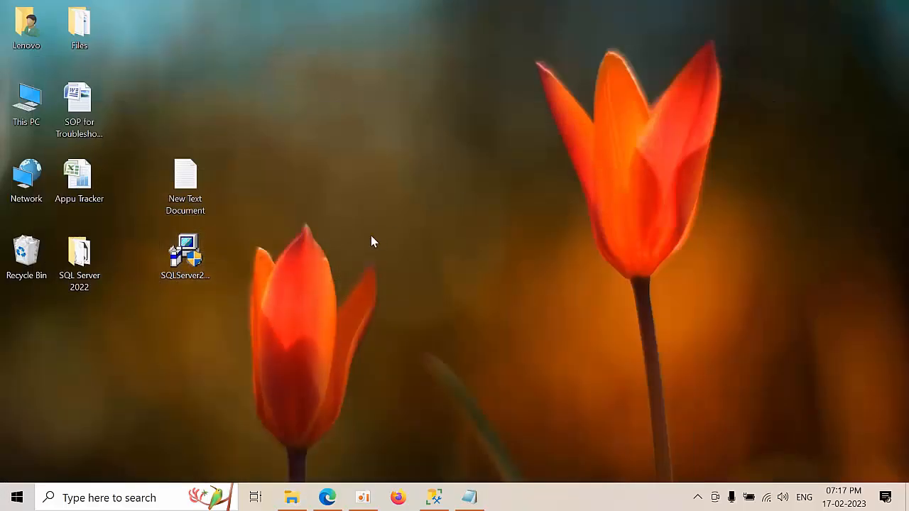
Step: Move the KB5022375 x64 installer from the desktop into SQL Server 2022\Updates
click(185, 253)
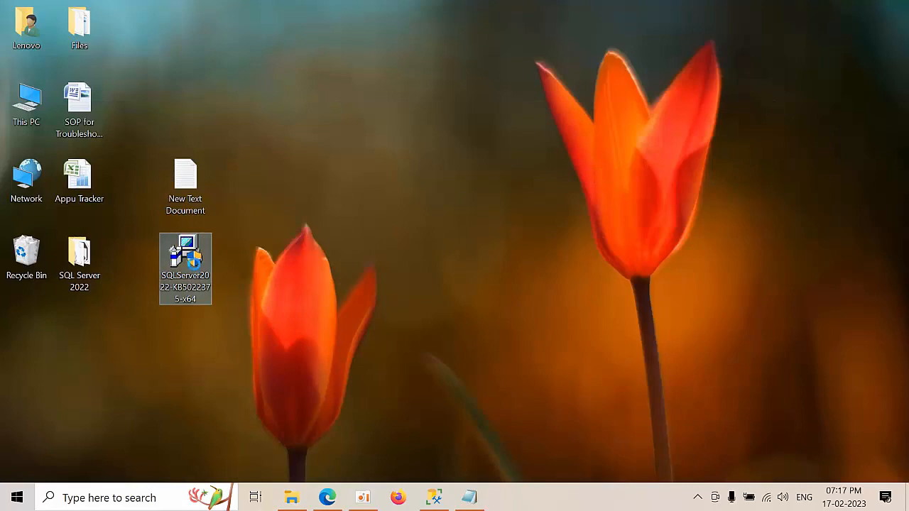
click(80, 256)
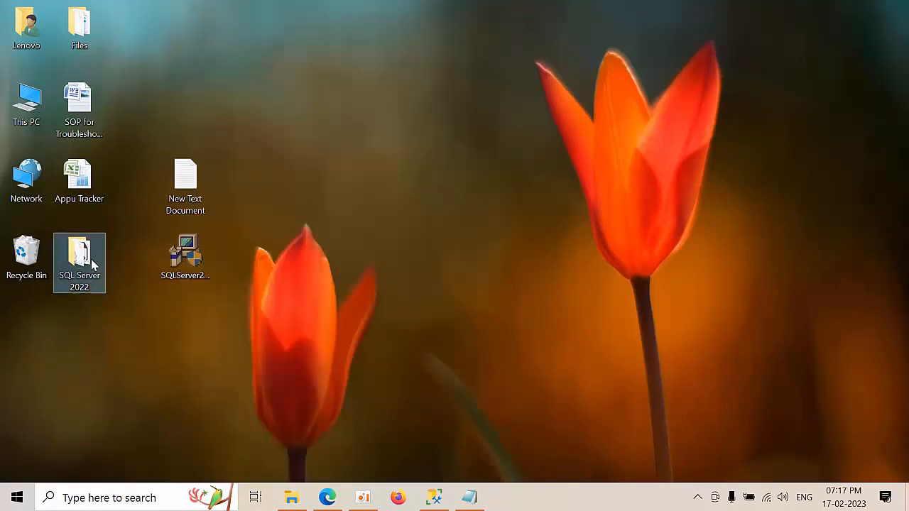
double_click(79, 263)
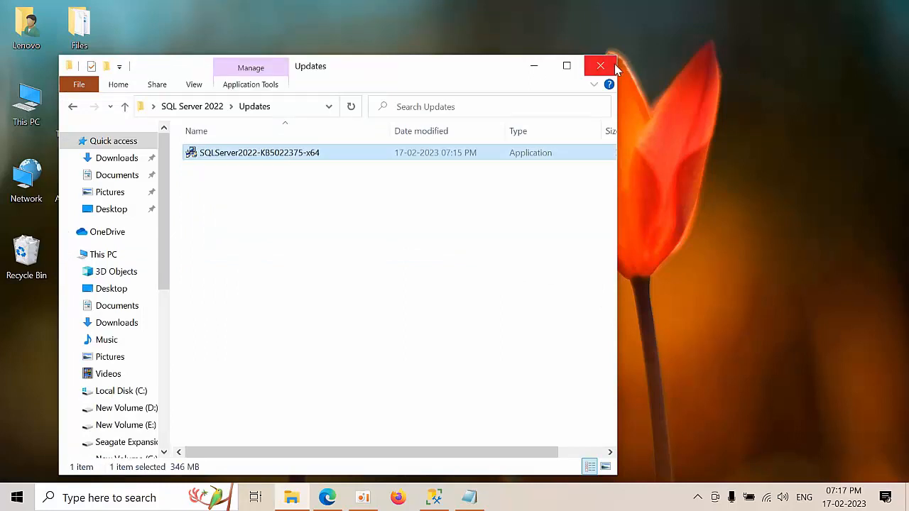
mouse_move(186, 106)
text(cmd)
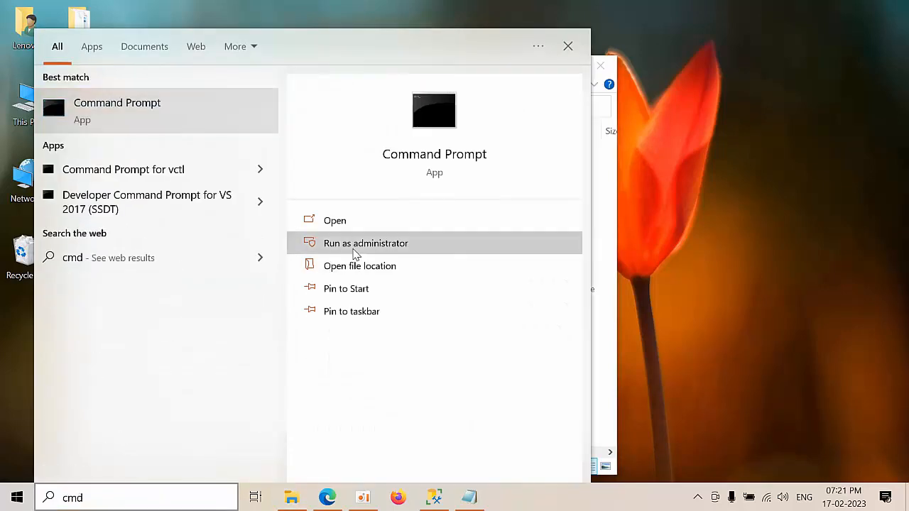
Step: In an administrator Command Prompt, change directory into the SQL Server 2022 setup folder
click(367, 243)
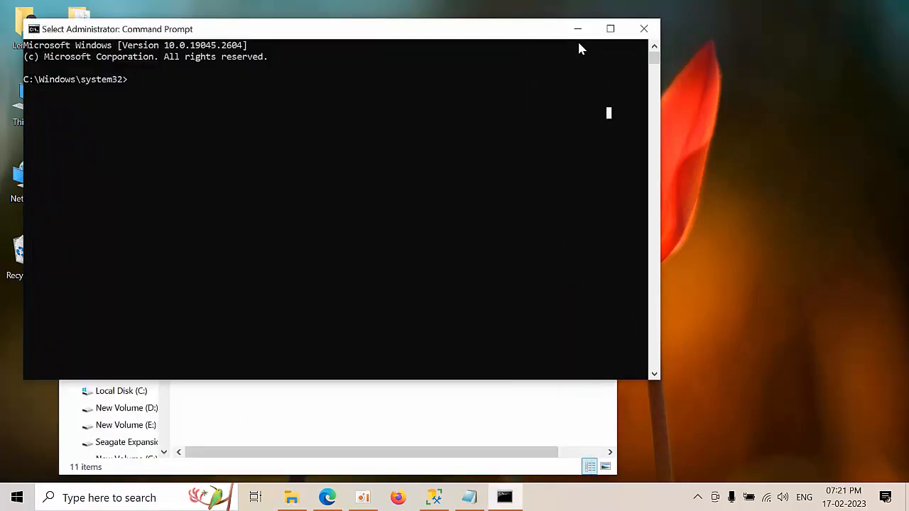
text(cd)
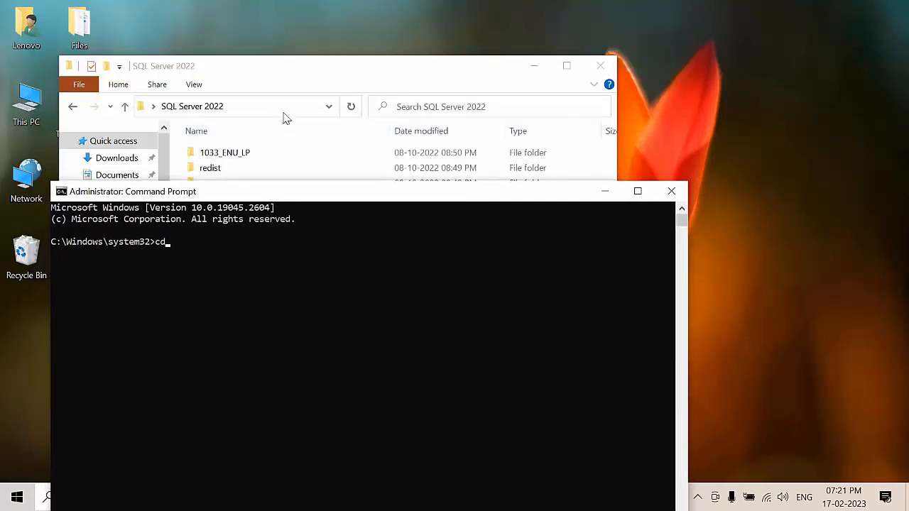
click(249, 107)
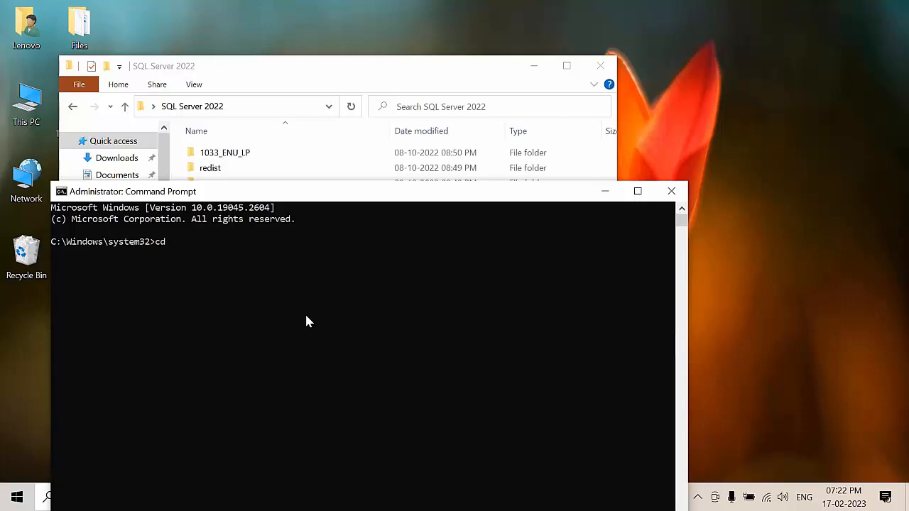
key(Return)
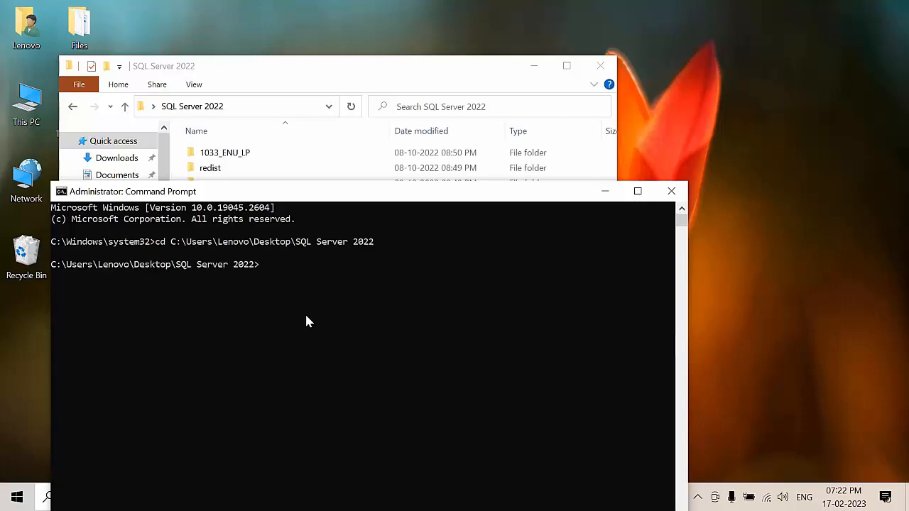
mouse_move(534, 66)
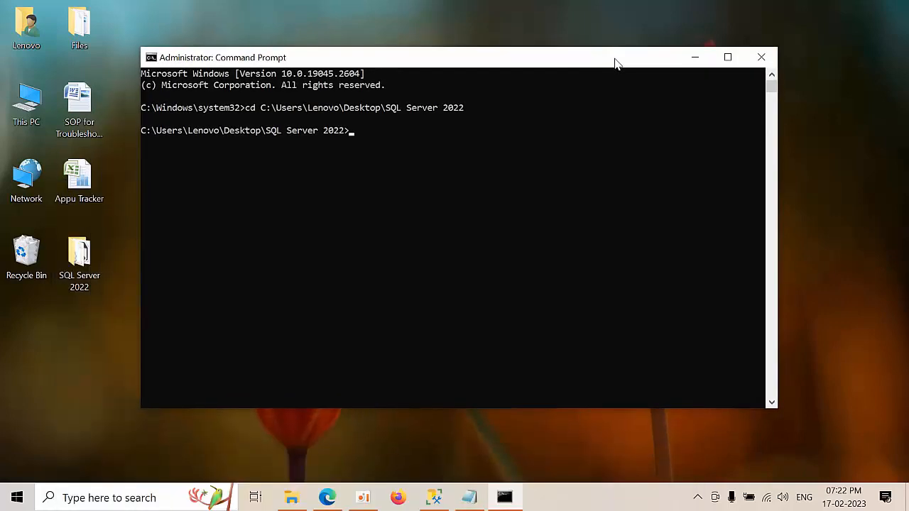
Step: Run setup.exe /Action=Install /UpdateEnabled=True /UpdateSource=".\Updates"
text(setup.exe /Action=Install /UpdateEnabled=True /UpdateSource=".\Updates")
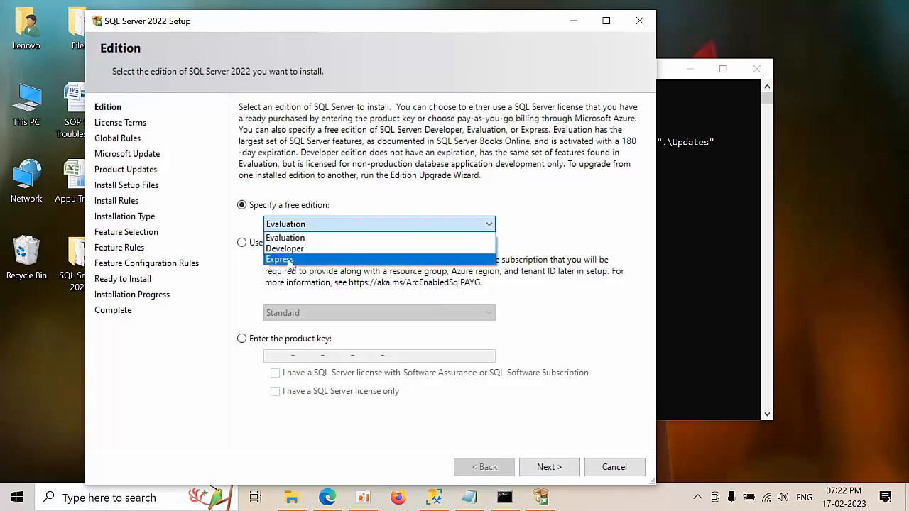
Step: Choose the Developer edition, accept the license terms and skip Microsoft Update checking
click(548, 466)
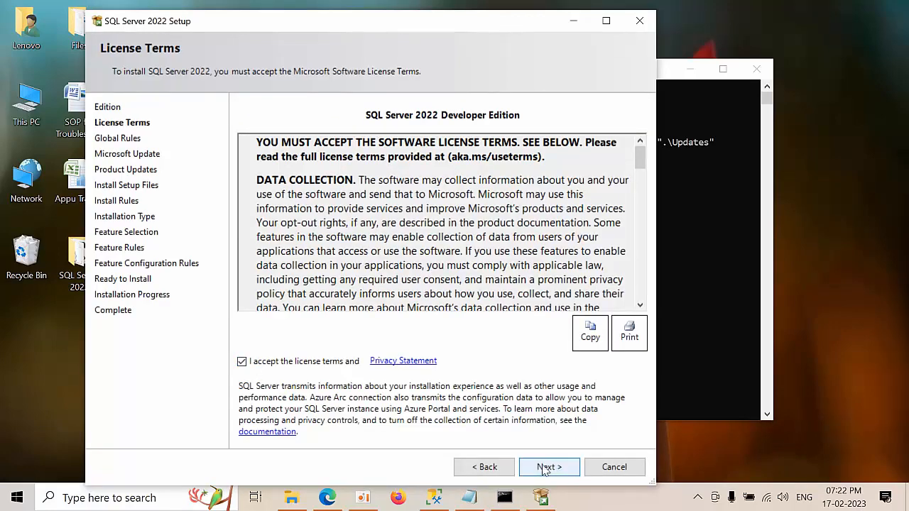
click(549, 465)
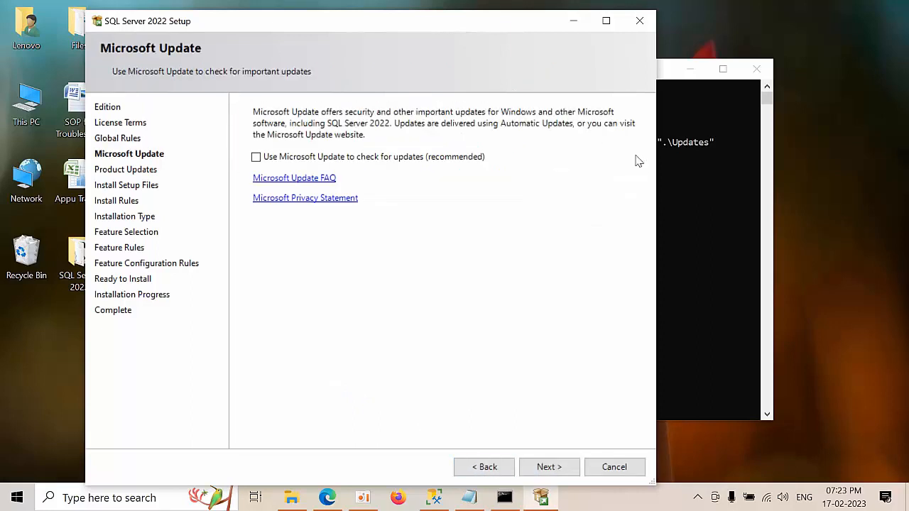
click(548, 466)
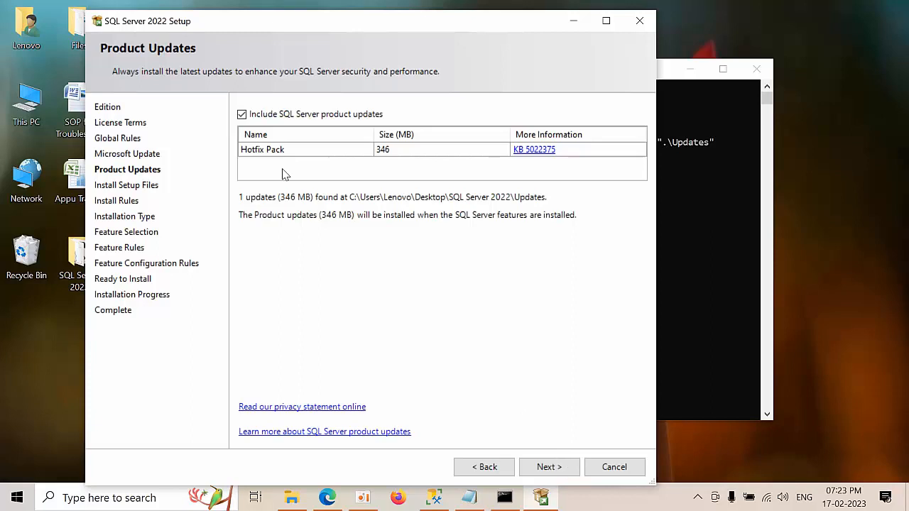
mouse_move(357, 155)
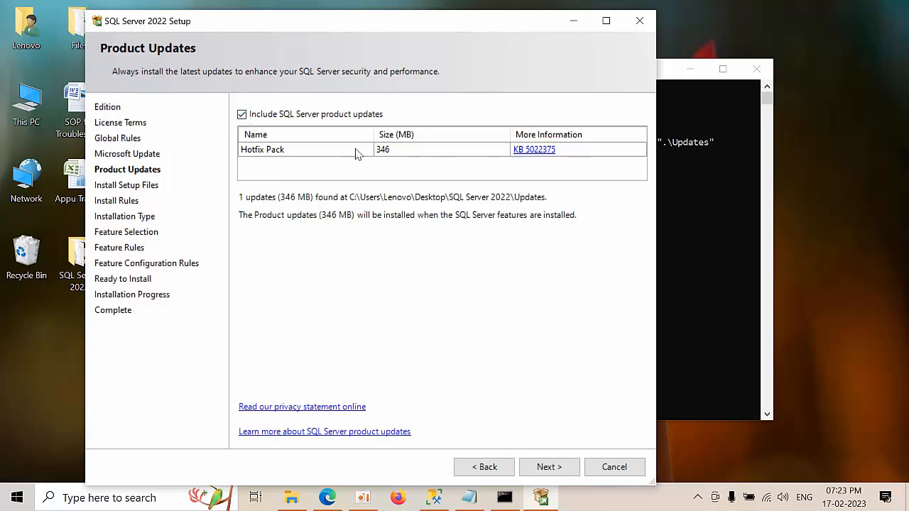
mouse_move(374, 233)
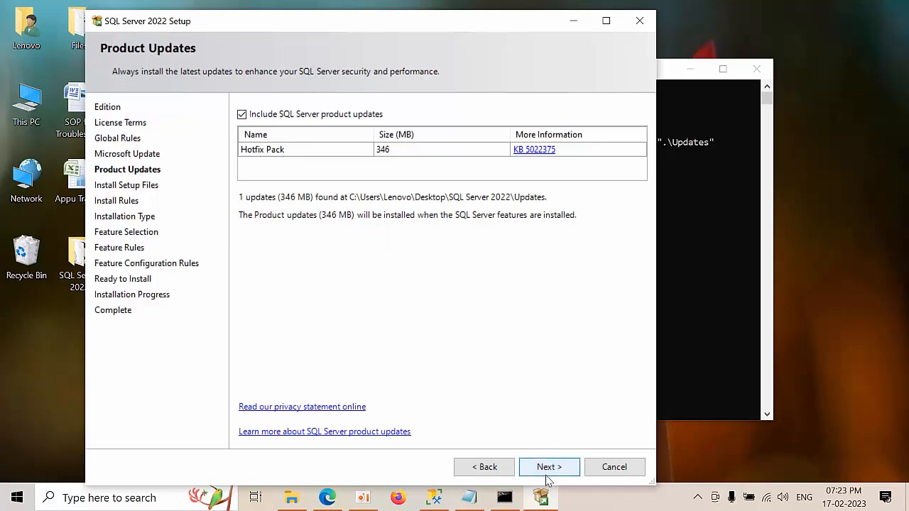
Step: Proceed with the found KB5022375 Hotfix Pack and continue past the passed install rules
click(548, 466)
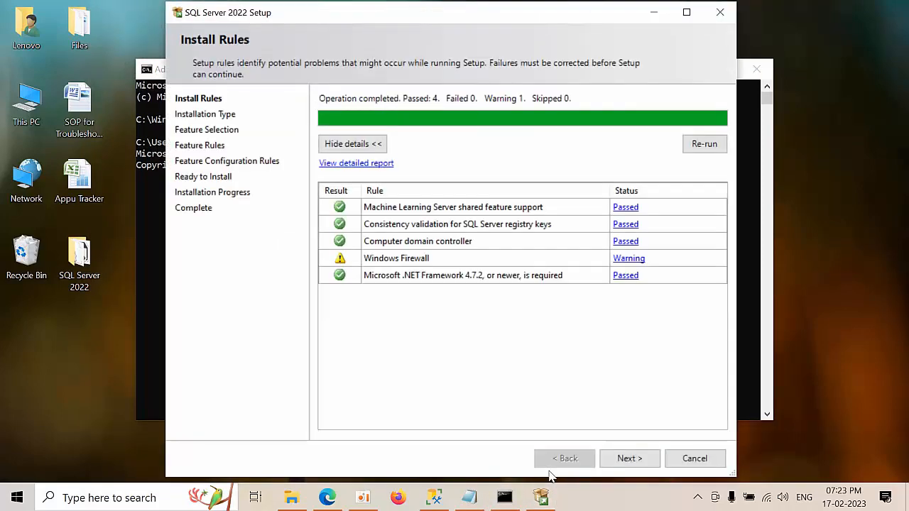
click(627, 457)
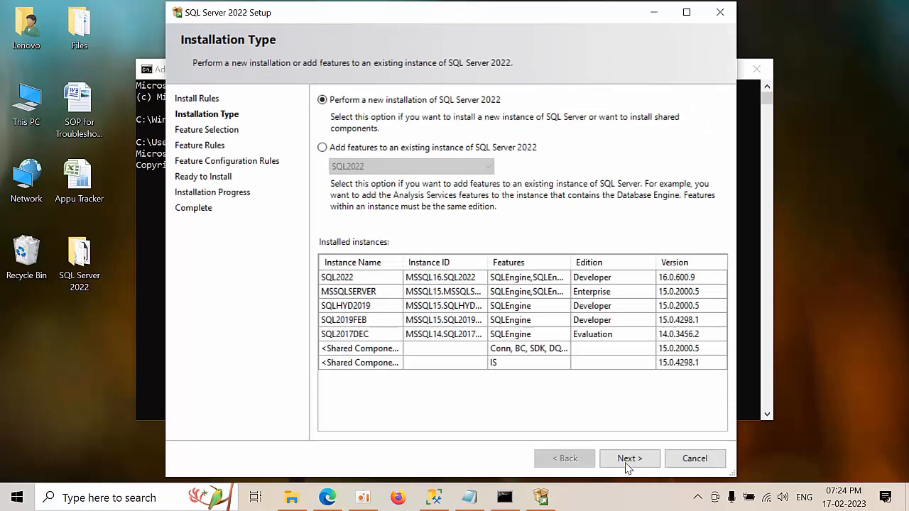
click(629, 457)
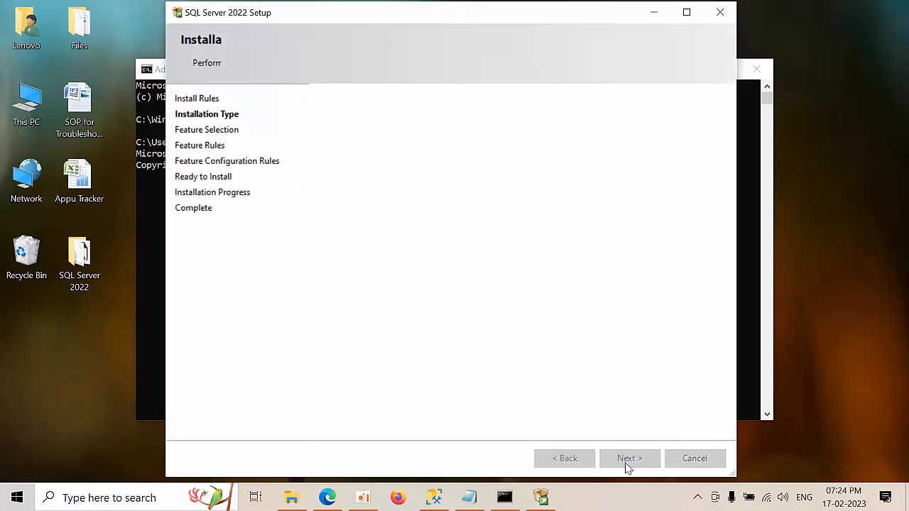
Step: Select Database Engine Services as the only feature and continue to instance configuration
click(629, 457)
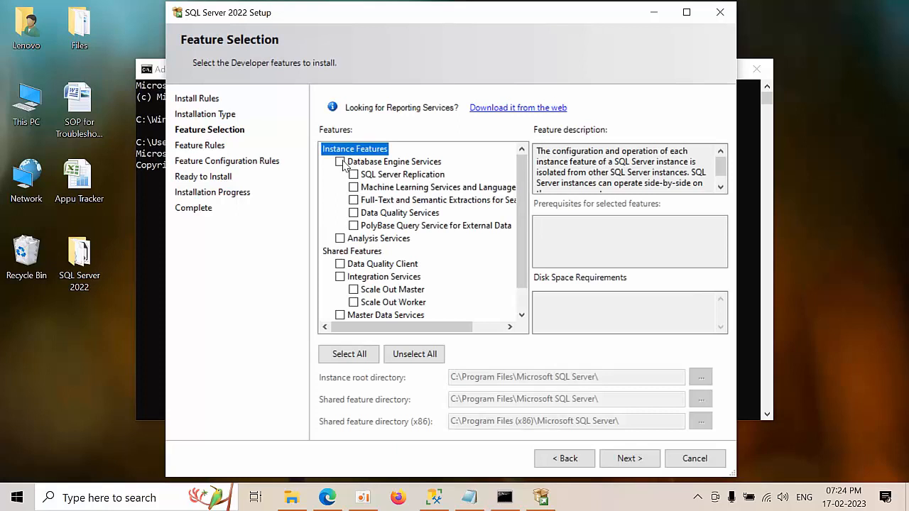
click(341, 161)
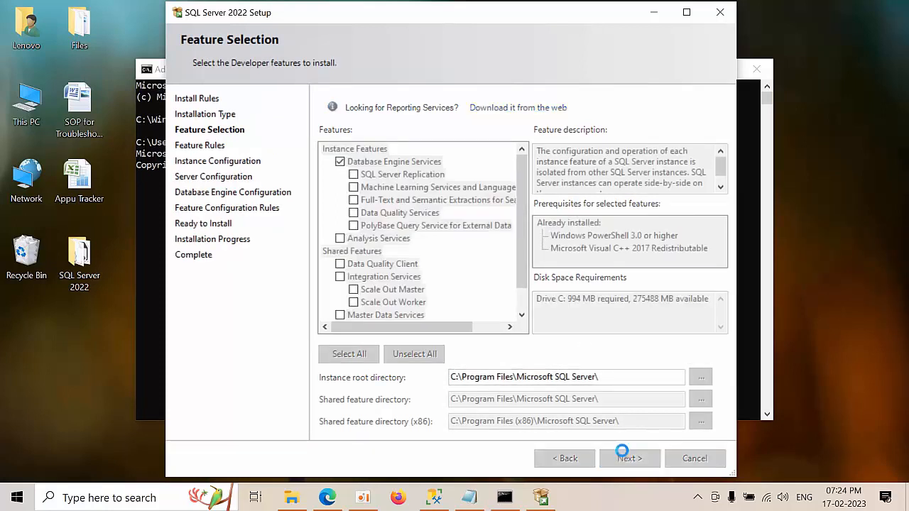
click(629, 457)
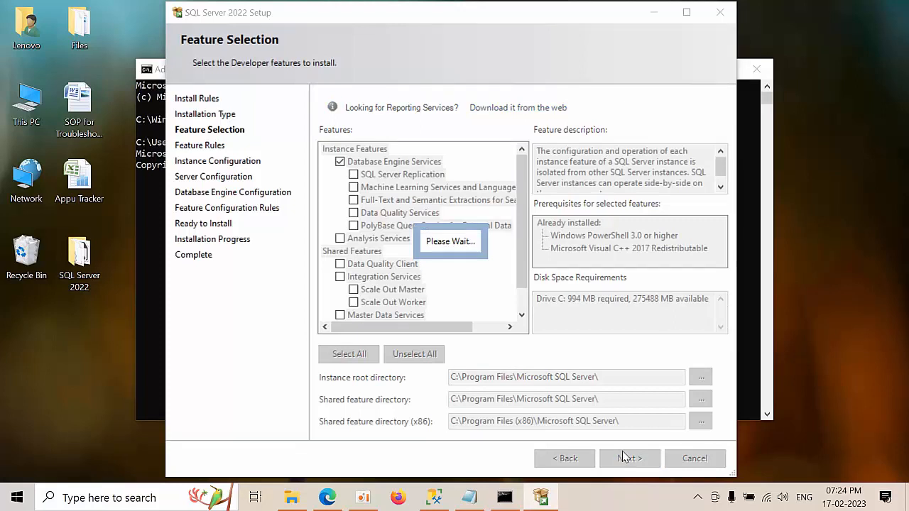
click(629, 457)
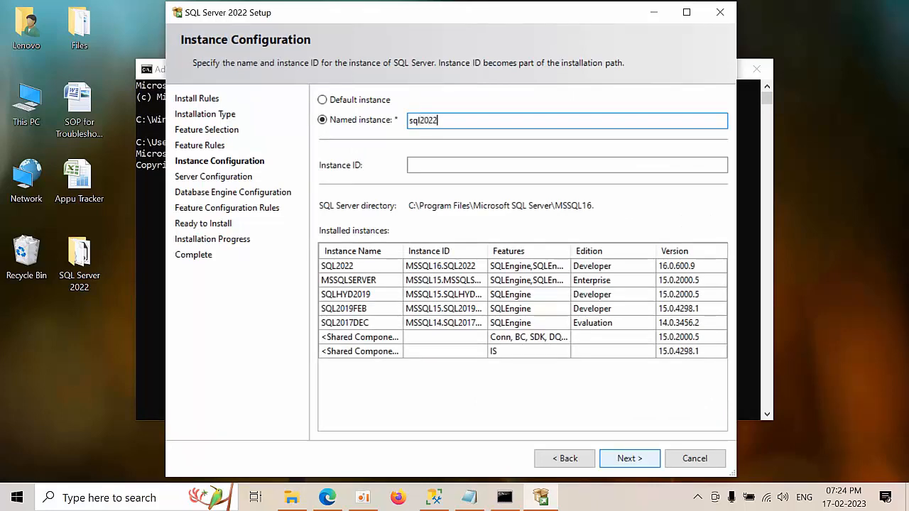
Step: After sql2022 is rejected as in use, name the instance sql2022feb with ID SQL2022FEB
click(628, 458)
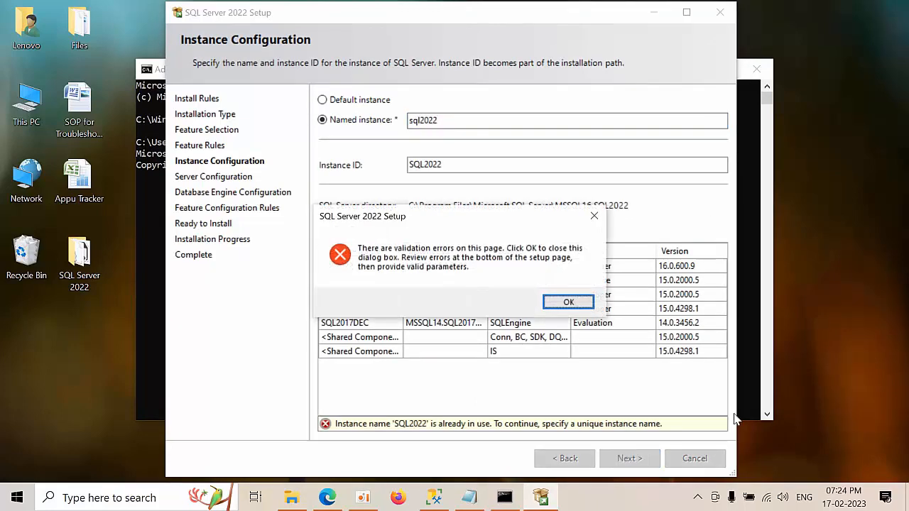
click(568, 301)
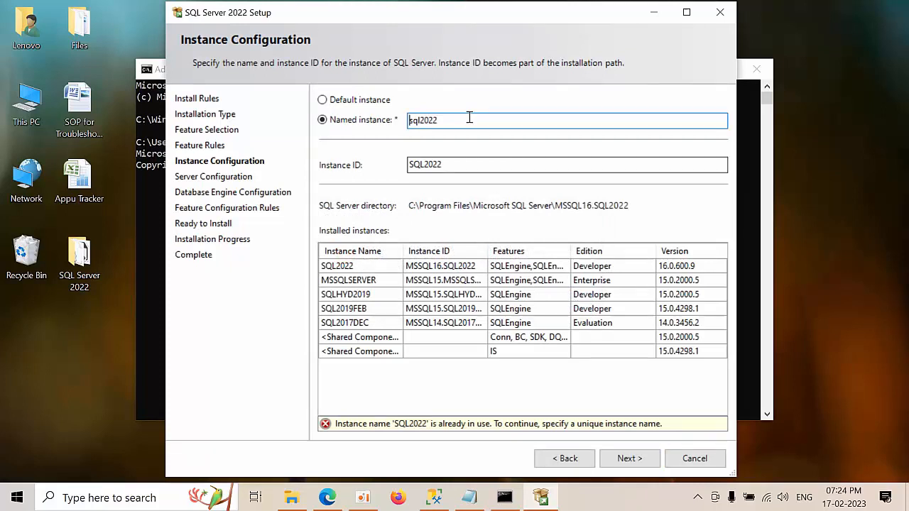
text(feb)
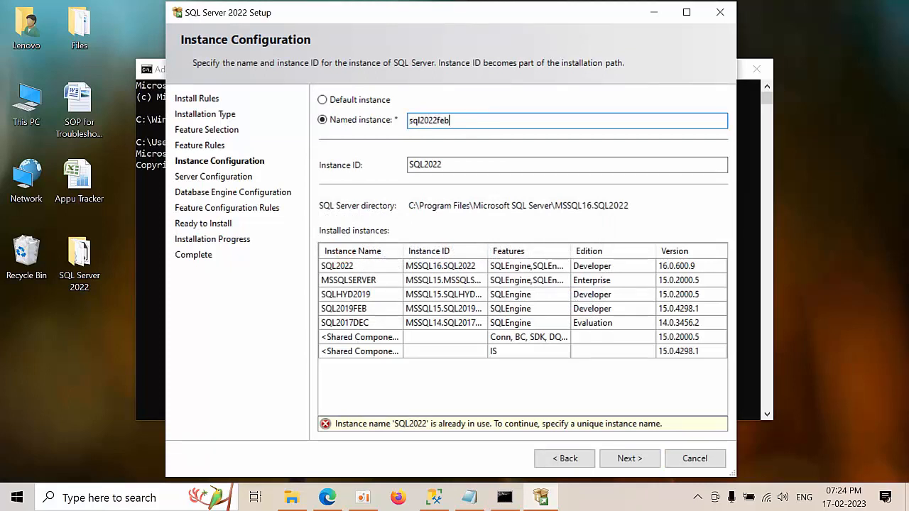
click(566, 165)
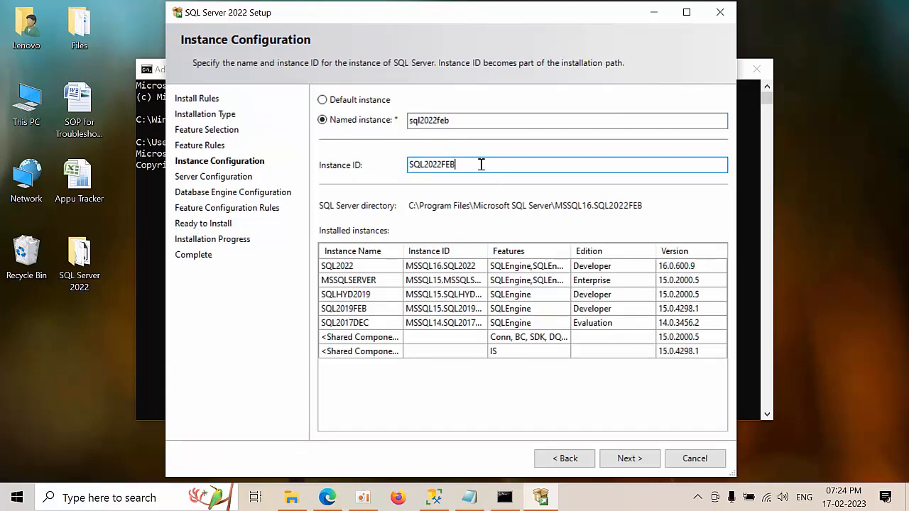
click(630, 457)
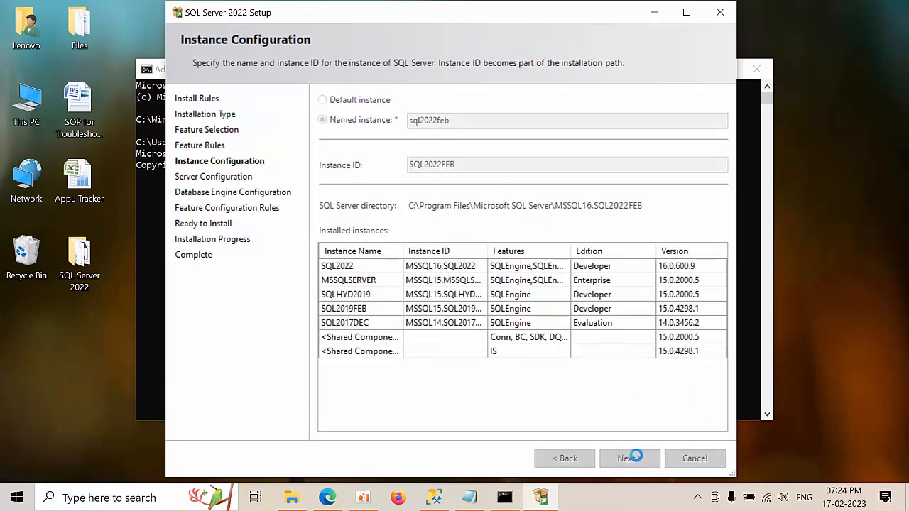
click(627, 458)
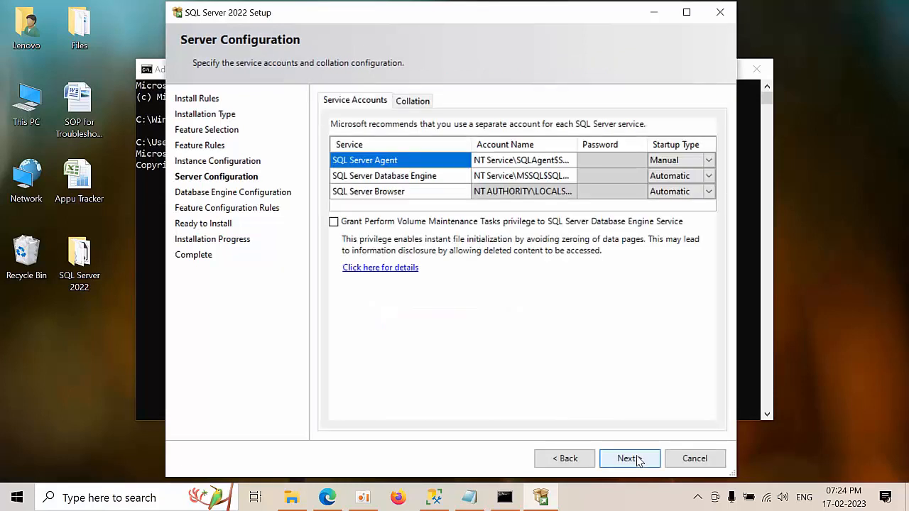
Step: Keep default service accounts and Windows authentication, adding the current user as administrator
click(628, 458)
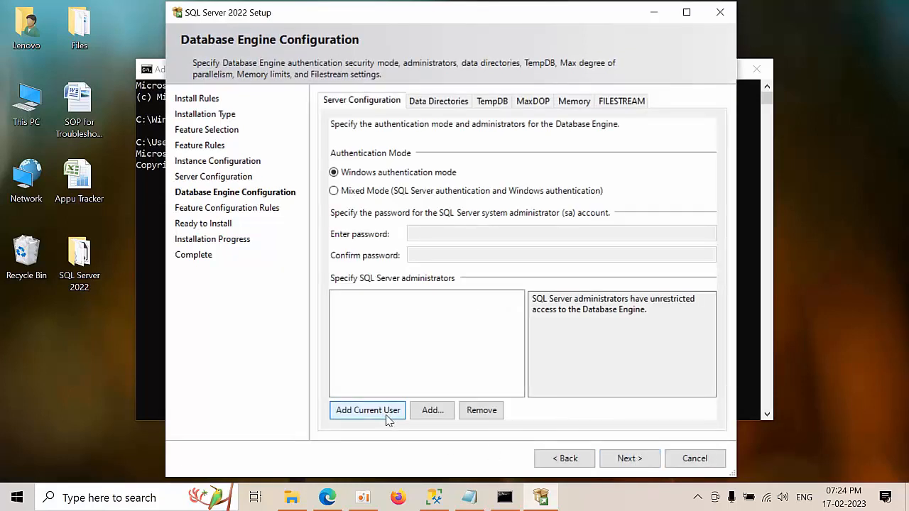
click(368, 409)
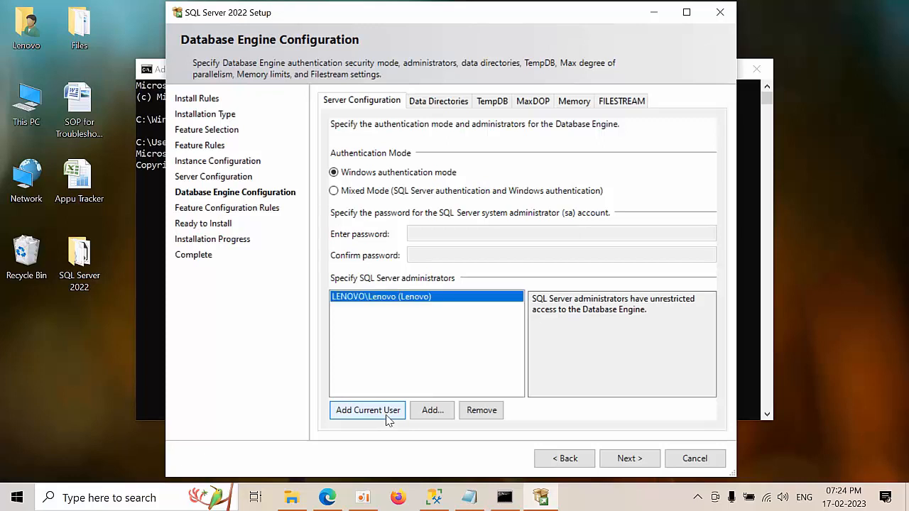
click(628, 458)
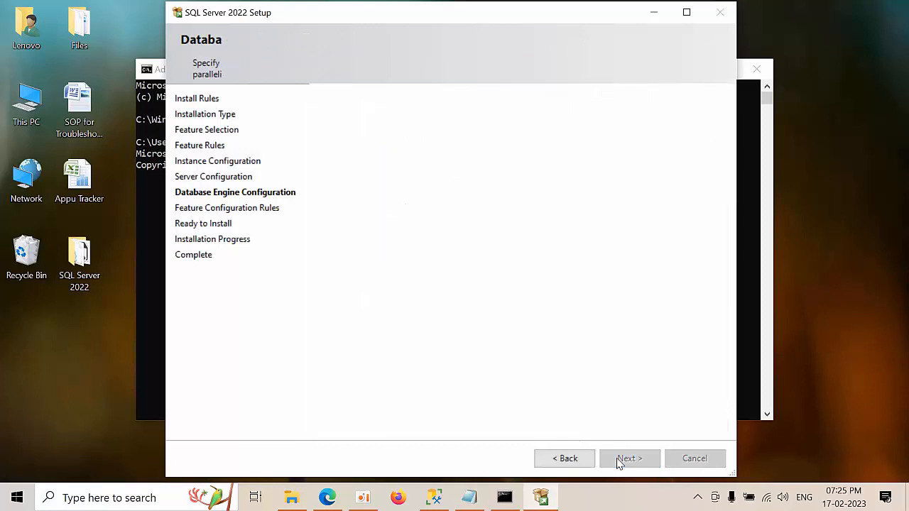
Step: Run the installation to completion with KB5022375 applied and close the wizard
click(629, 457)
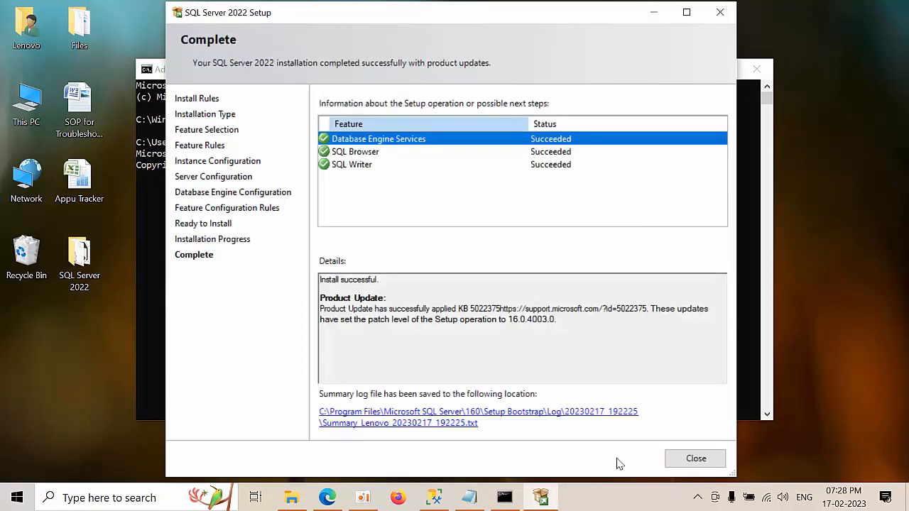
mouse_move(674, 432)
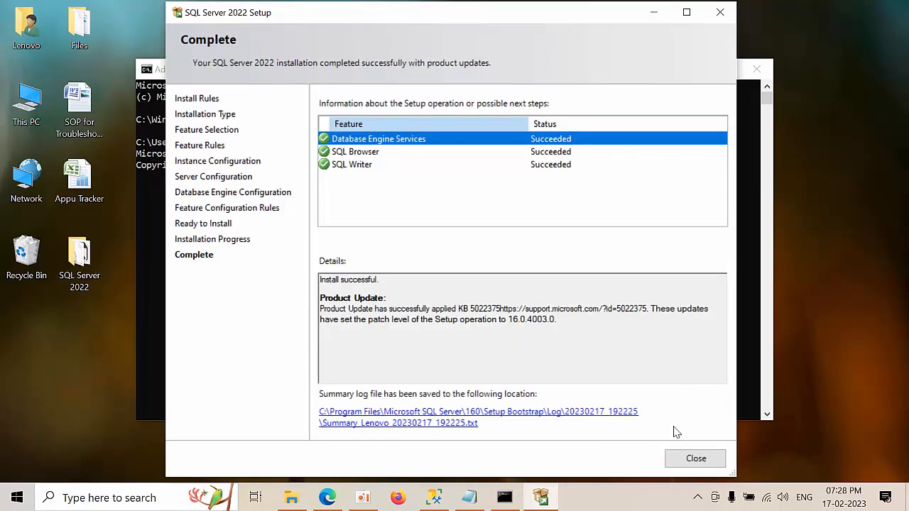
click(696, 458)
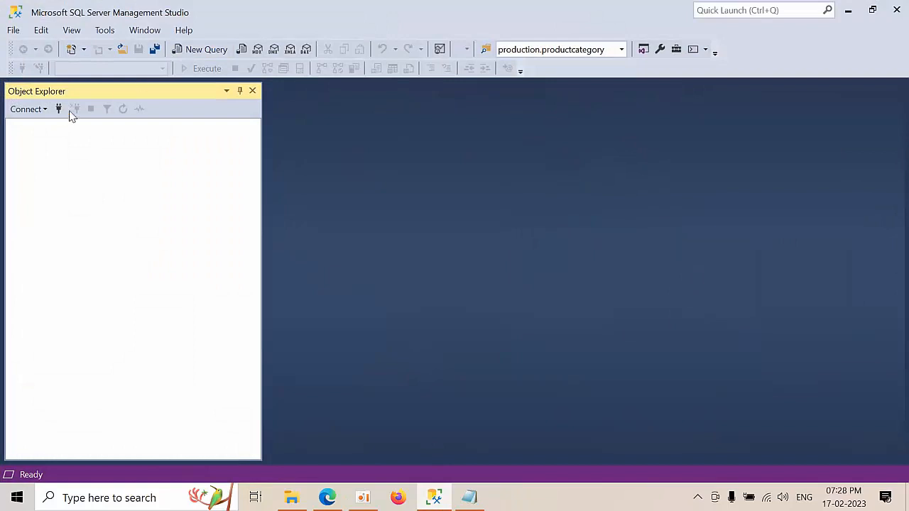
Step: Connect Object Explorer to the local LENOVO\SQL2022FEB Database Engine instance
click(26, 108)
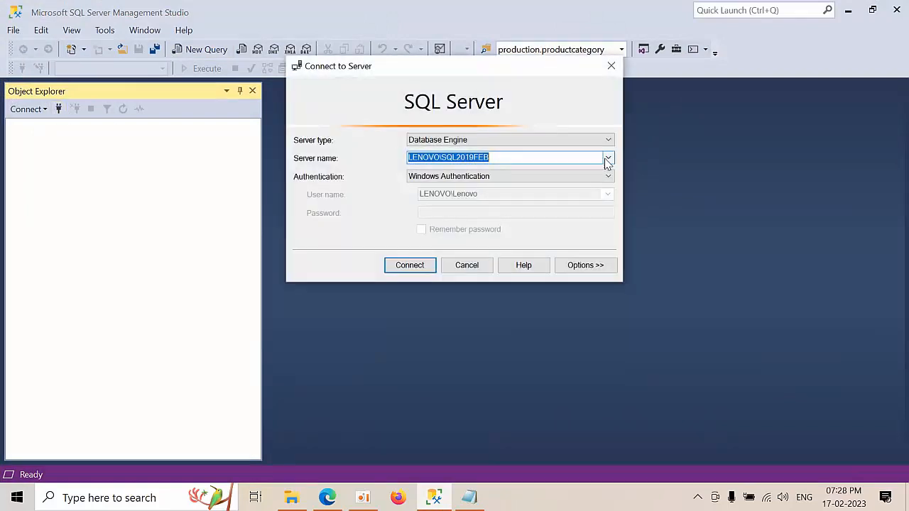
click(608, 156)
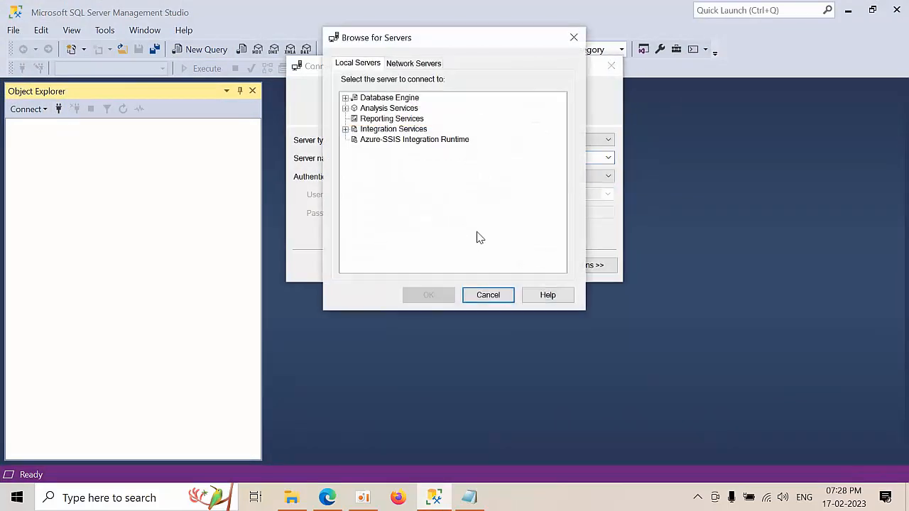
click(345, 96)
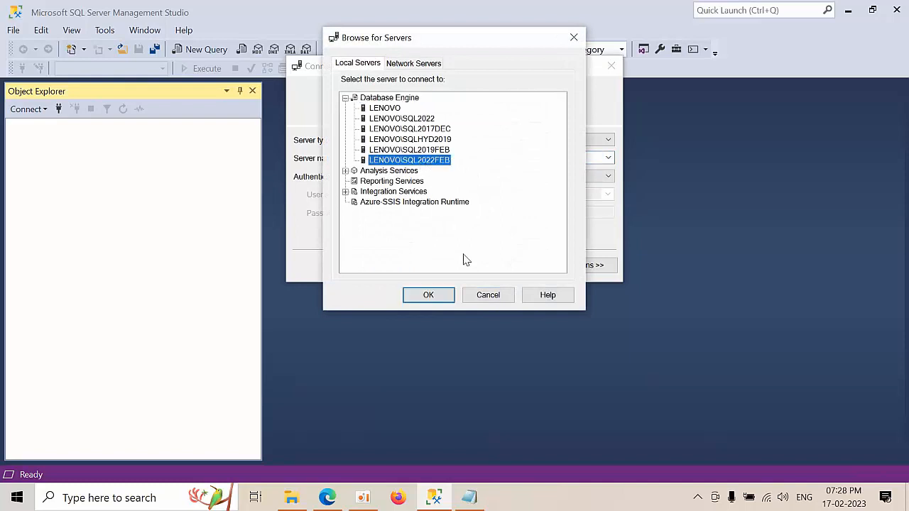
click(429, 294)
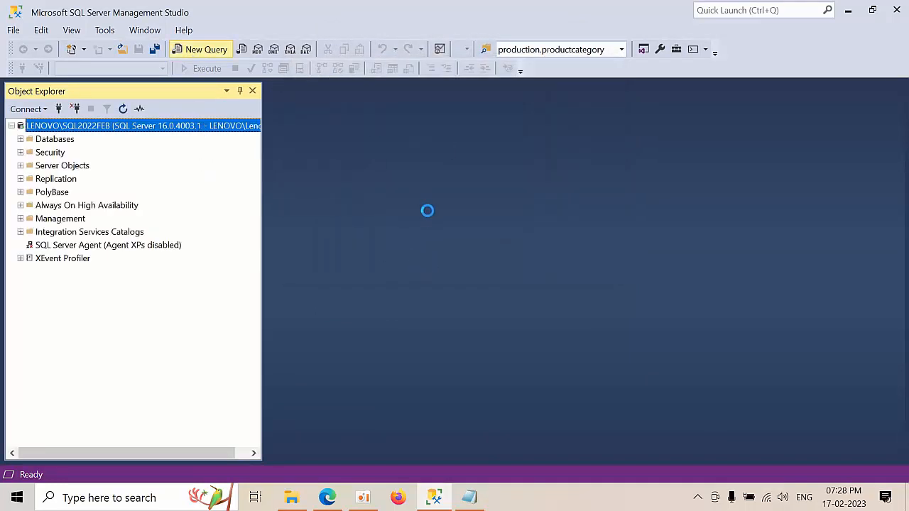
click(205, 48)
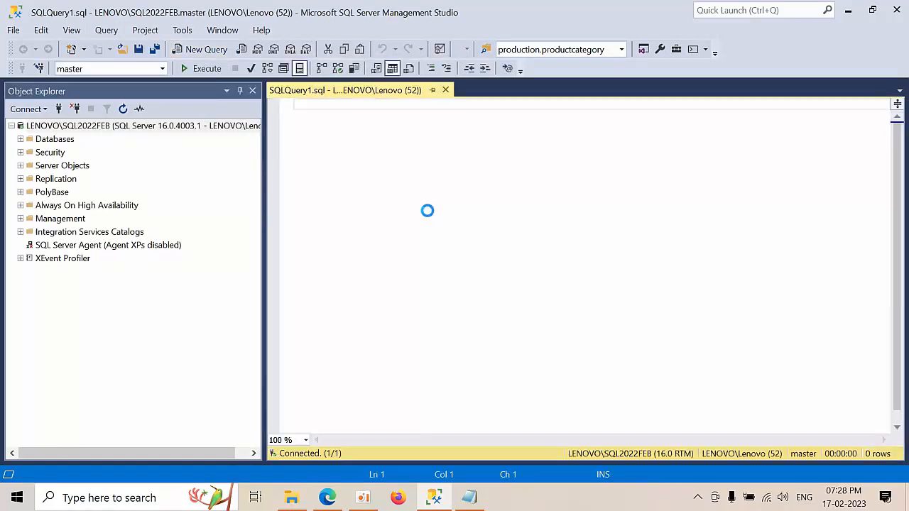
text(select @@)
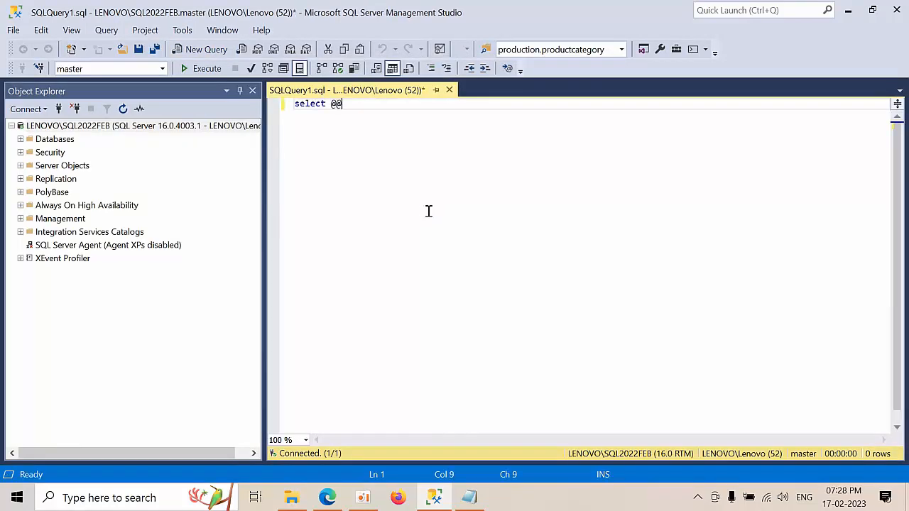
text(VERSION)
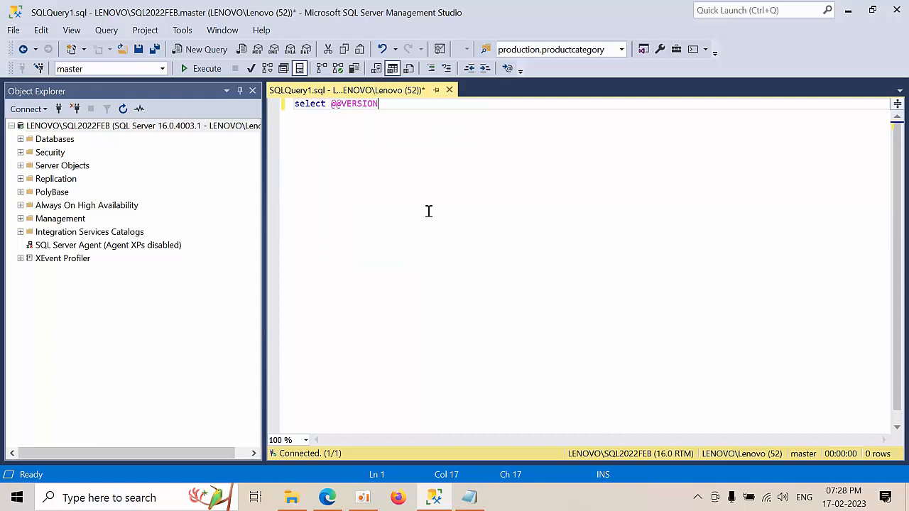
click(206, 68)
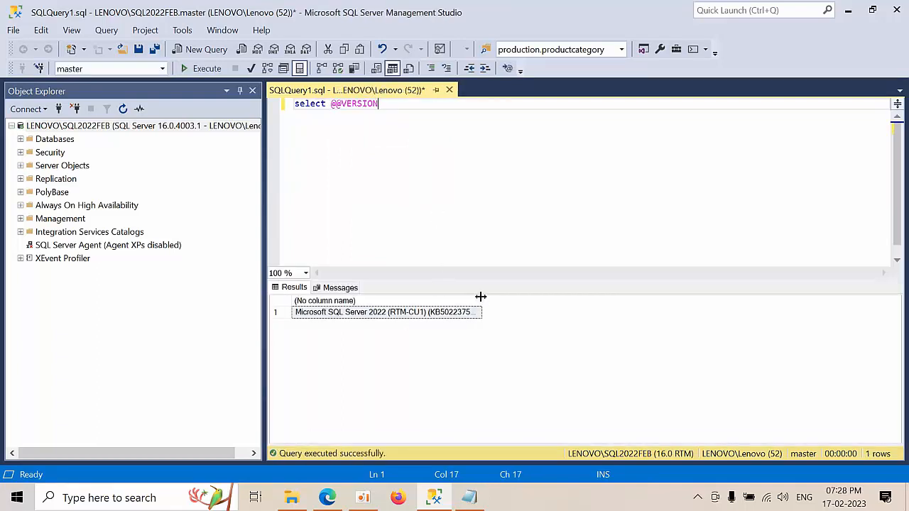
click(387, 312)
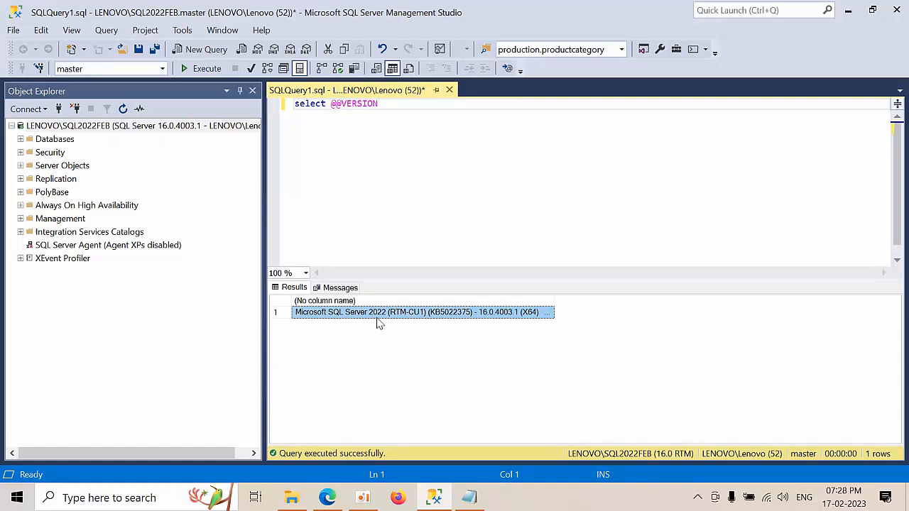
mouse_move(423, 321)
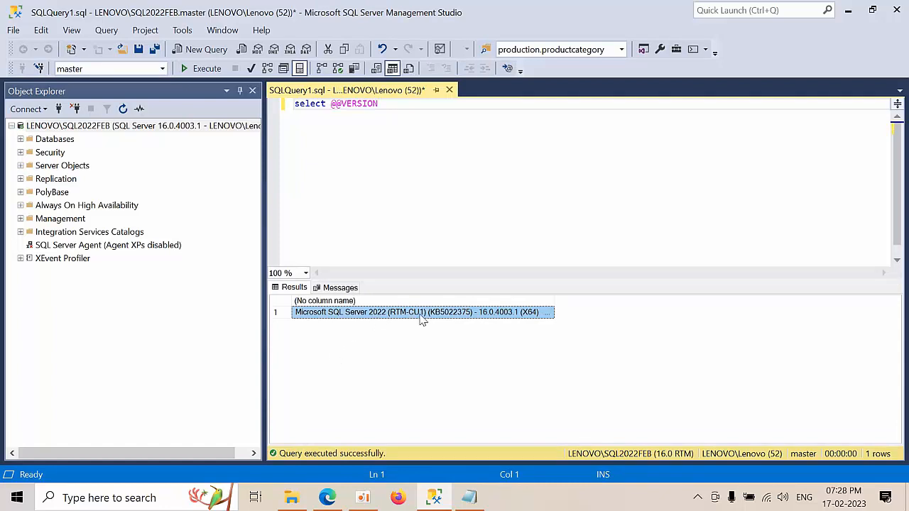
mouse_move(418, 344)
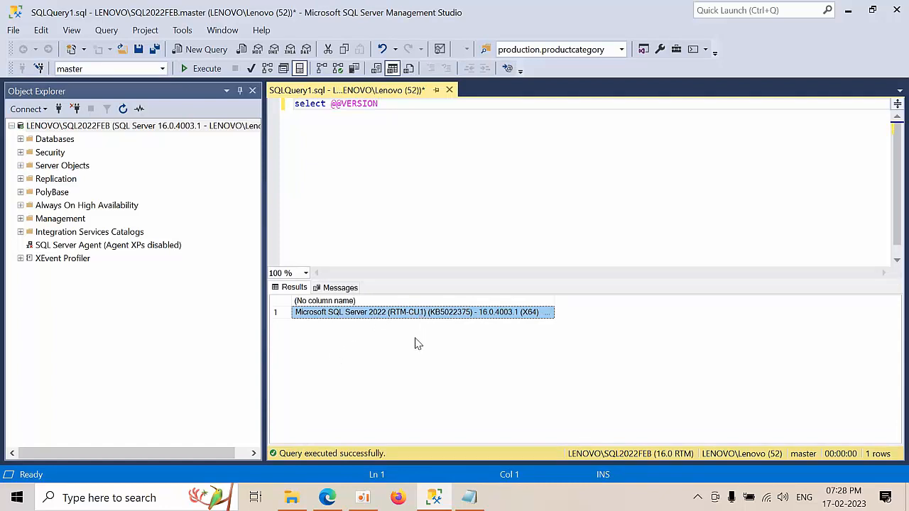